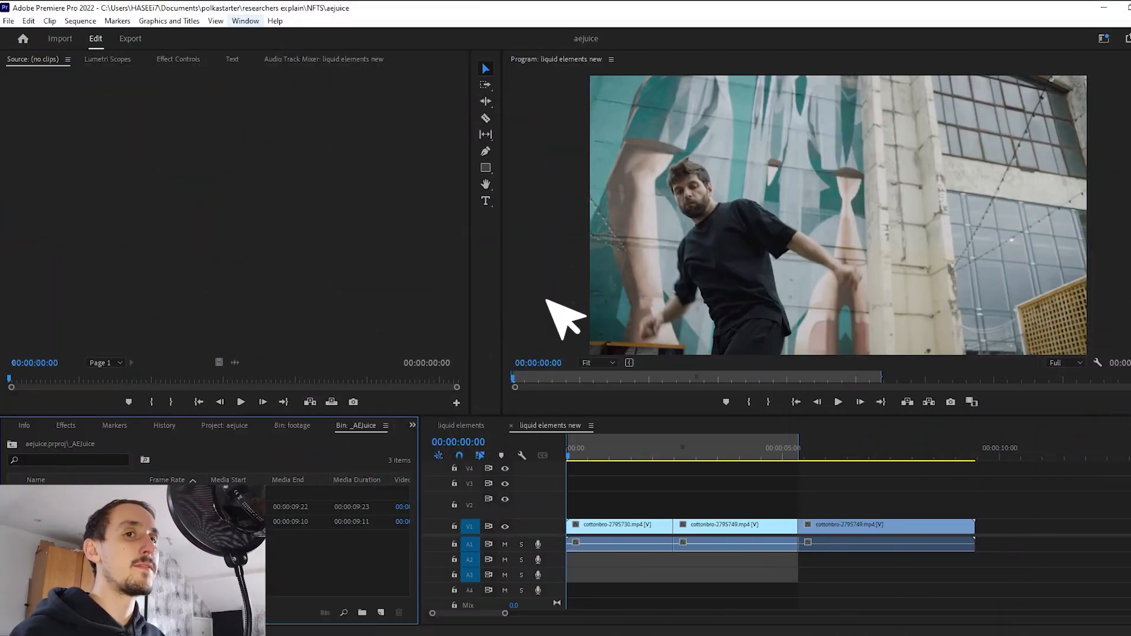
Step: Launch AEJuice Pack Manager 4 from the Window extensions list over the editing workspace
{"action": "left_click", "coordinate": [245, 20]}
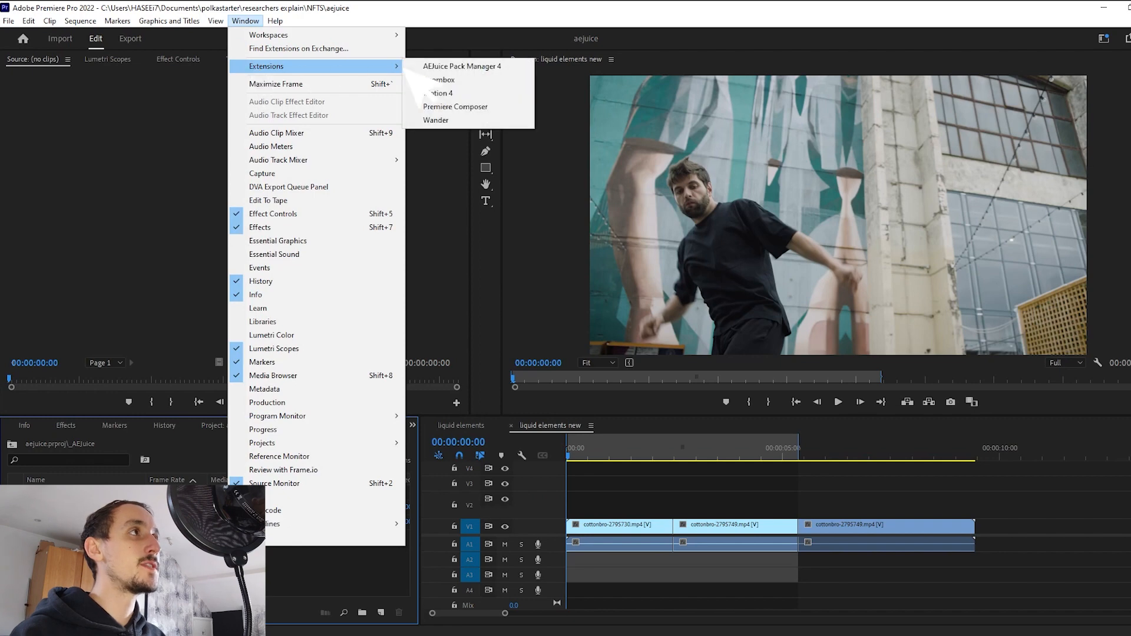
{"action": "mouse_move", "coordinate": [466, 66]}
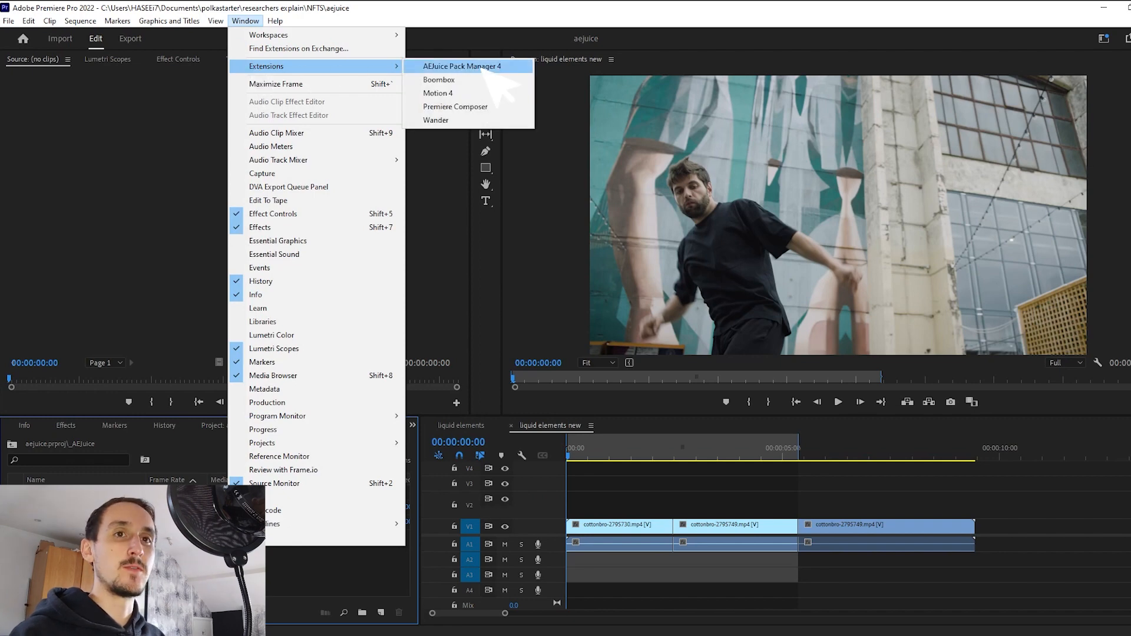
{"action": "left_click", "coordinate": [464, 66]}
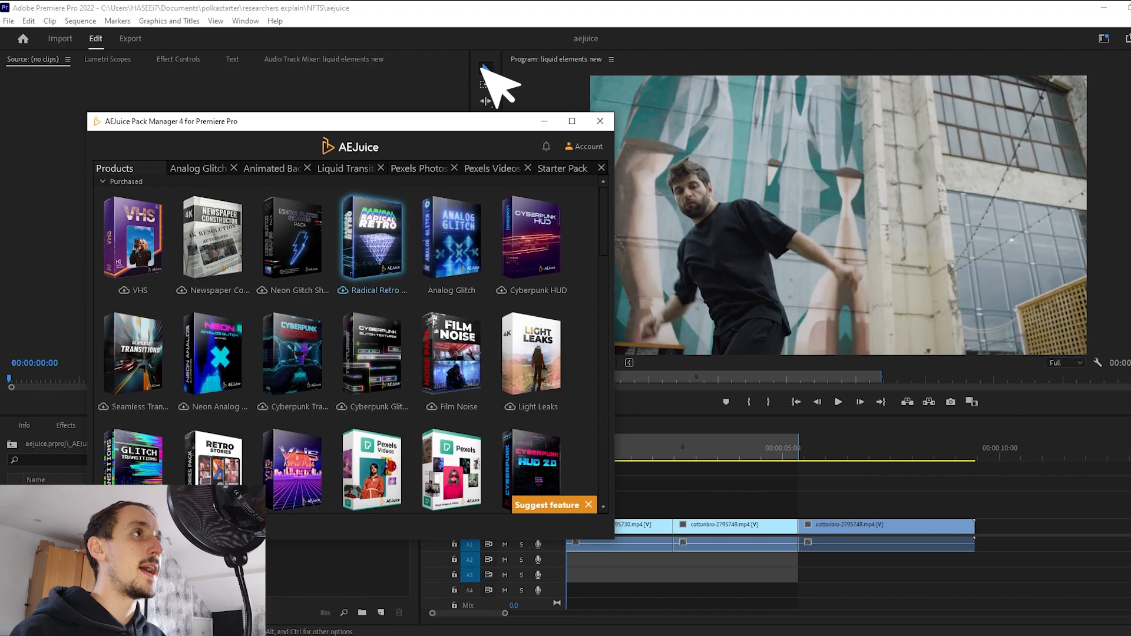
{"action": "left_click", "coordinate": [571, 120]}
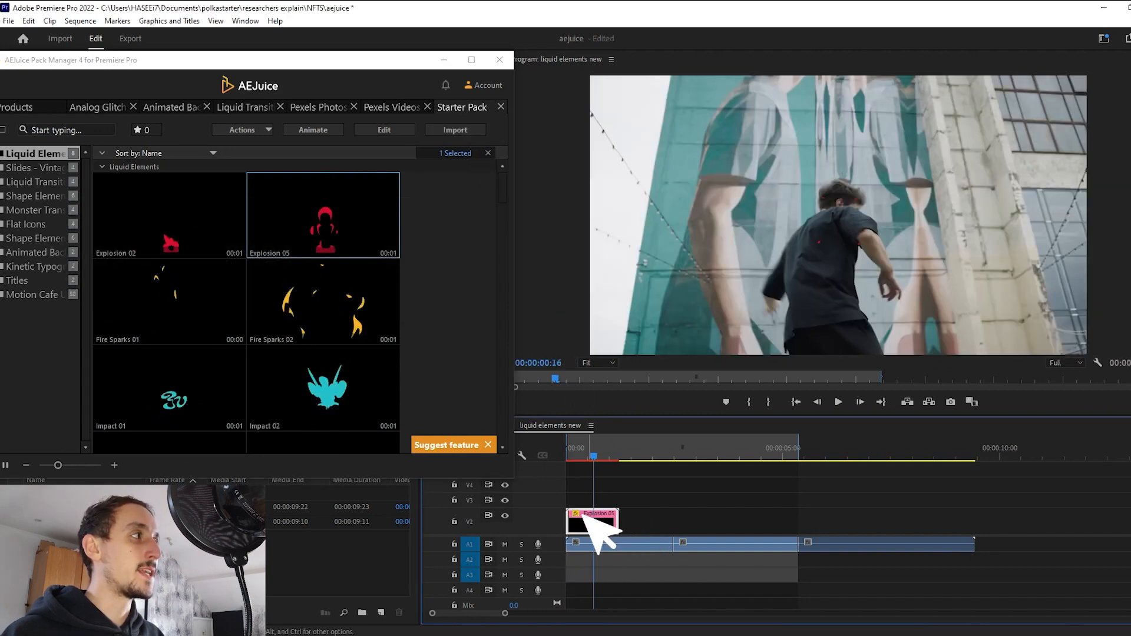
{"action": "mouse_move", "coordinate": [591, 516]}
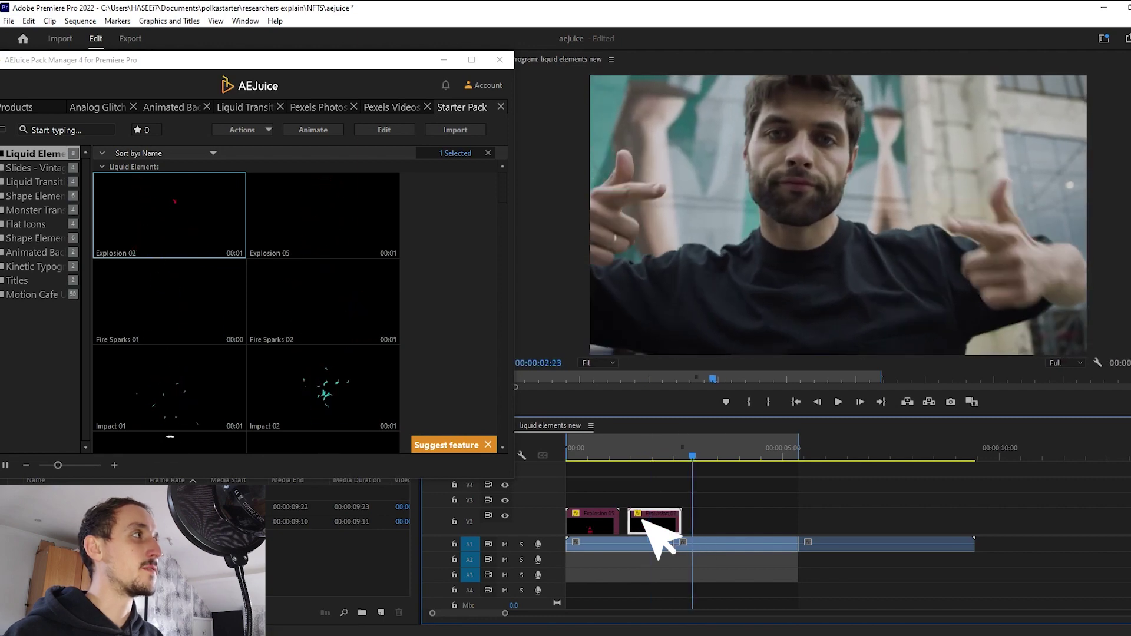
Step: Import the chosen Starter Pack liquid element onto track V2 above the dance footage
{"action": "scroll", "scroll_direction": "down", "scroll_amount": 3}
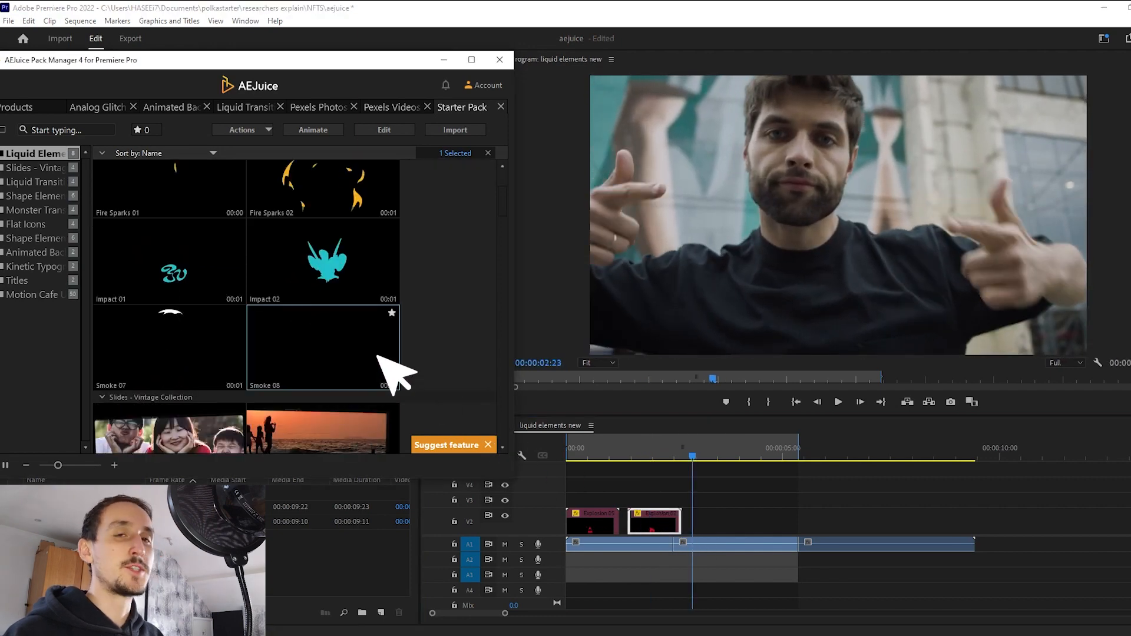
{"action": "mouse_move", "coordinate": [472, 148]}
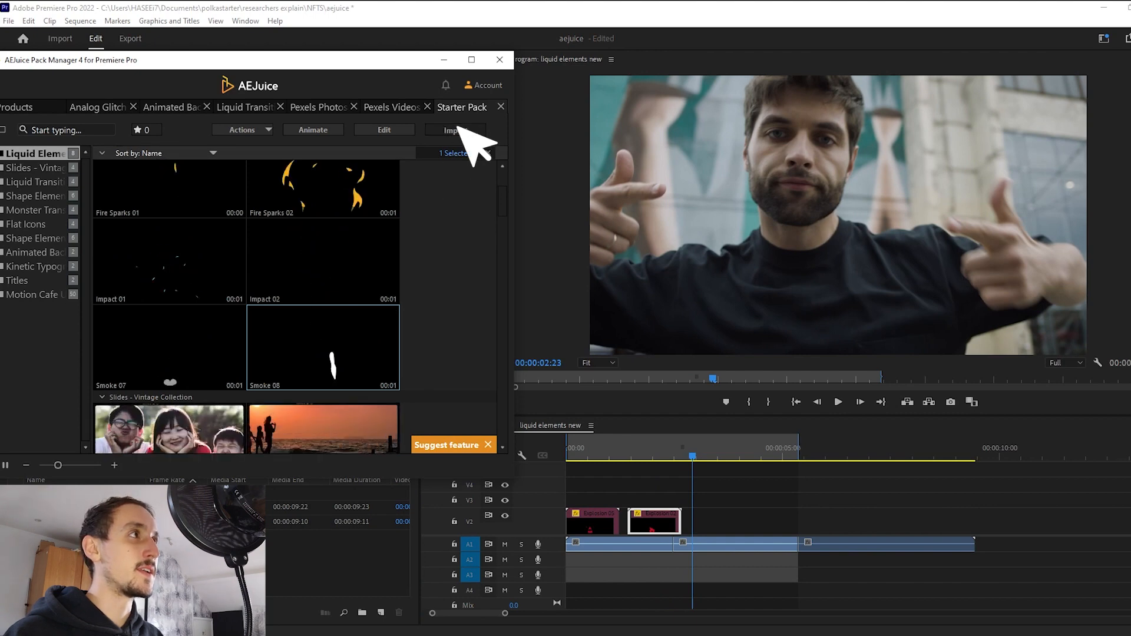
{"action": "left_click", "coordinate": [455, 129]}
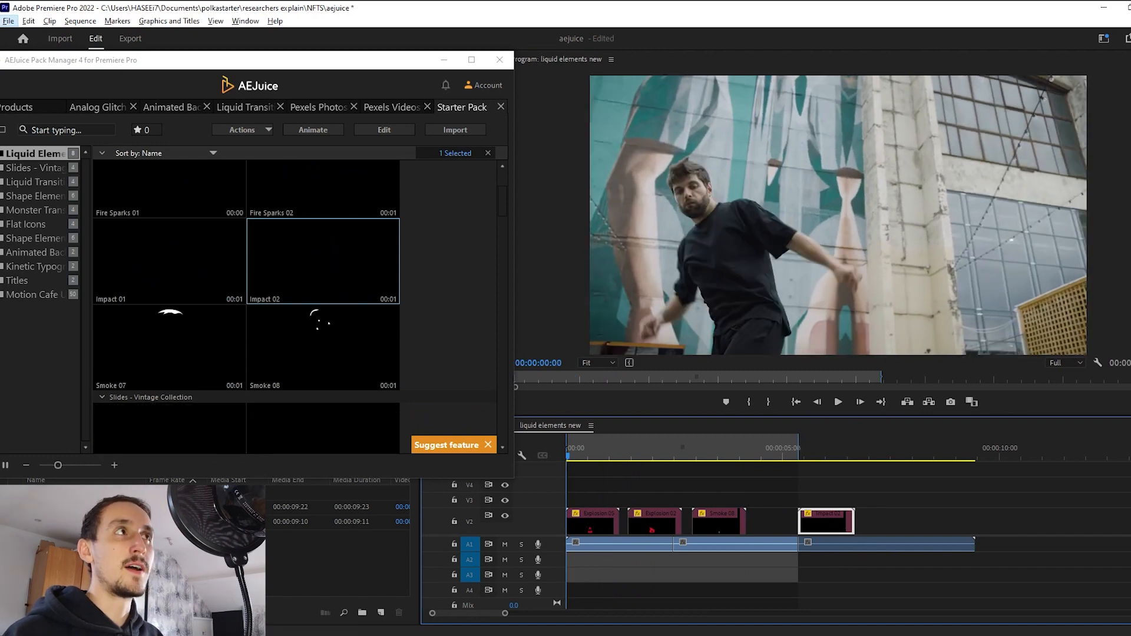
Step: Close the Pack Manager and shift Explosion 05 lower over the dancer to 1468 by 1514
{"action": "left_click", "coordinate": [500, 60]}
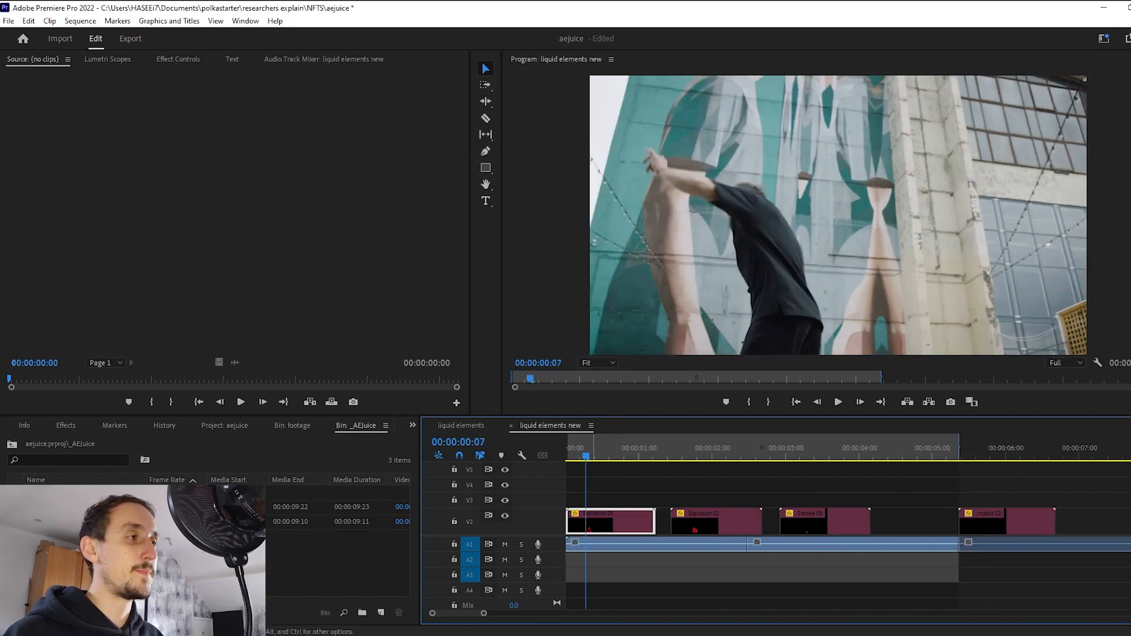
{"action": "left_click", "coordinate": [609, 521]}
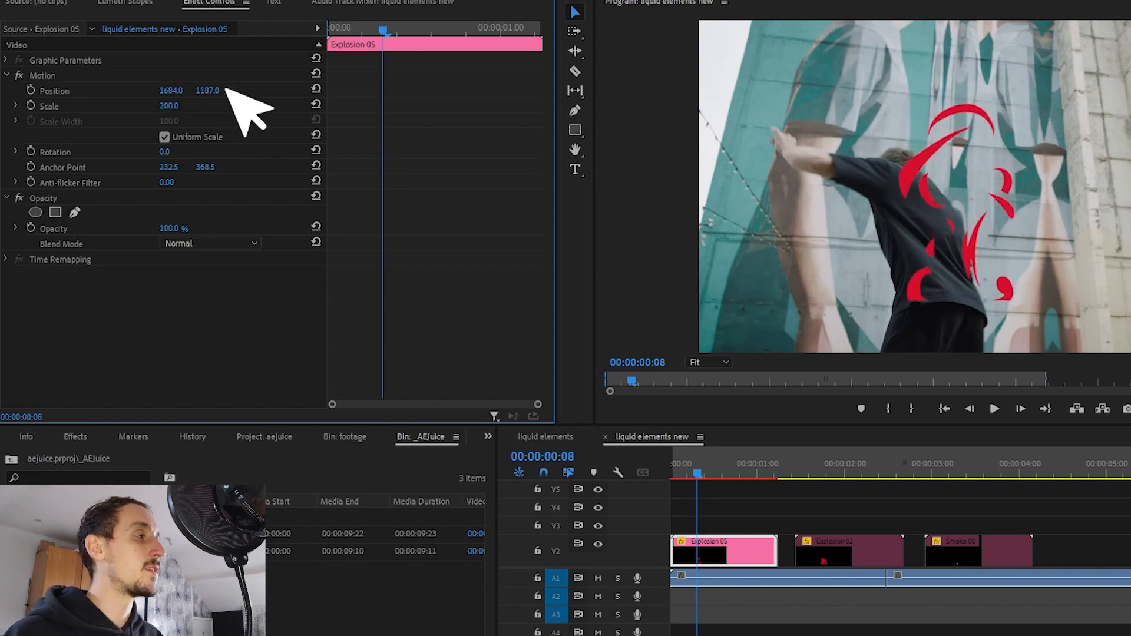
{"action": "left_click_drag", "start_coordinate": [180, 91], "coordinate": [166, 91]}
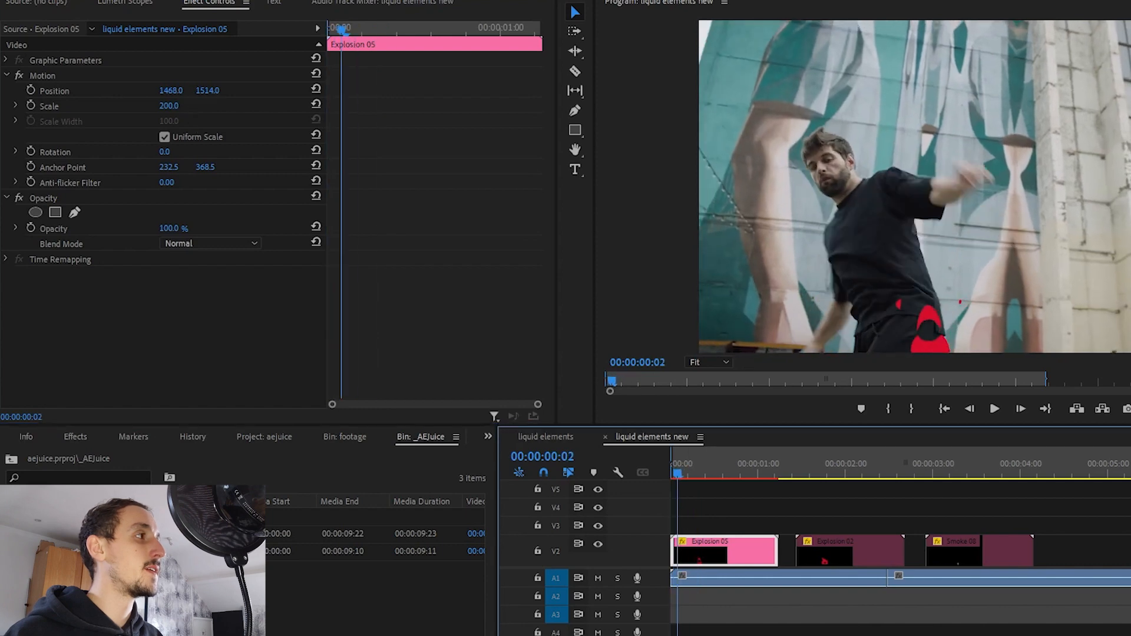
{"action": "left_click", "coordinate": [993, 409]}
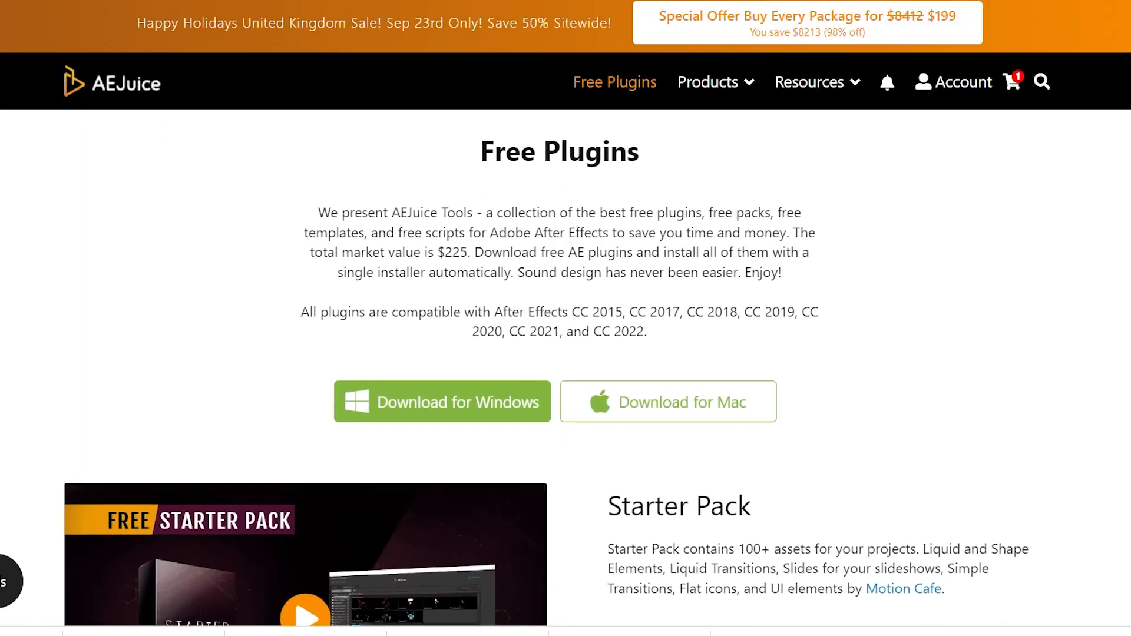
Step: Scroll the AEJuice Free Plugins page down to the Starter Pack section
{"action": "scroll", "scroll_direction": "down", "scroll_amount": 3}
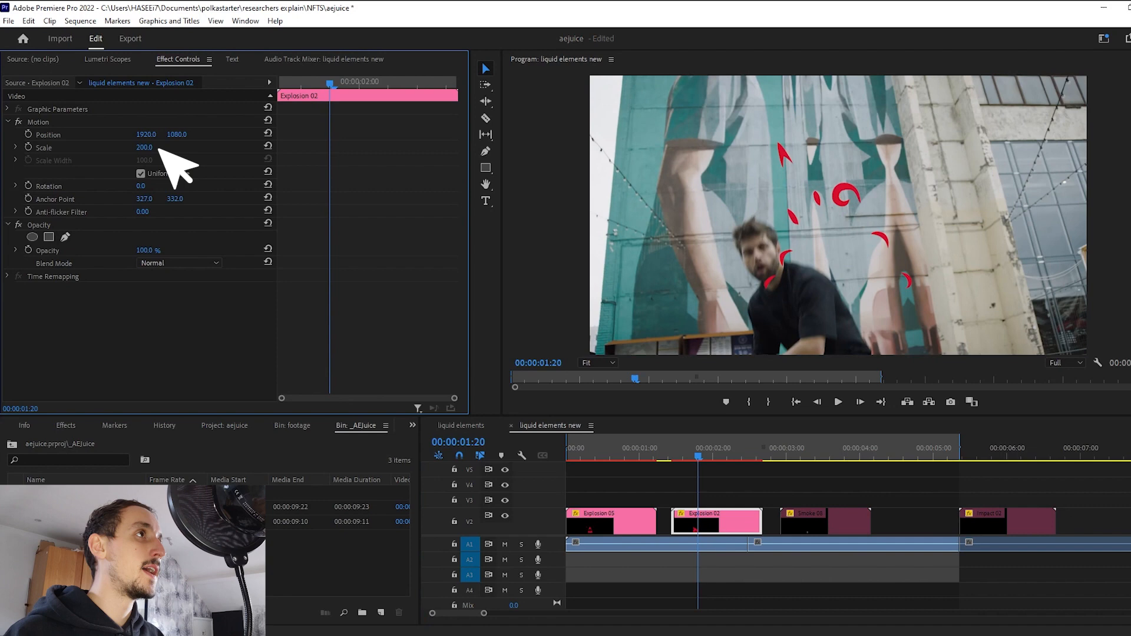
Step: Move Explosion 02 down and left to 1700 by 1599, then select Smoke 08
{"action": "left_click_drag", "start_coordinate": [177, 134], "coordinate": [177, 134]}
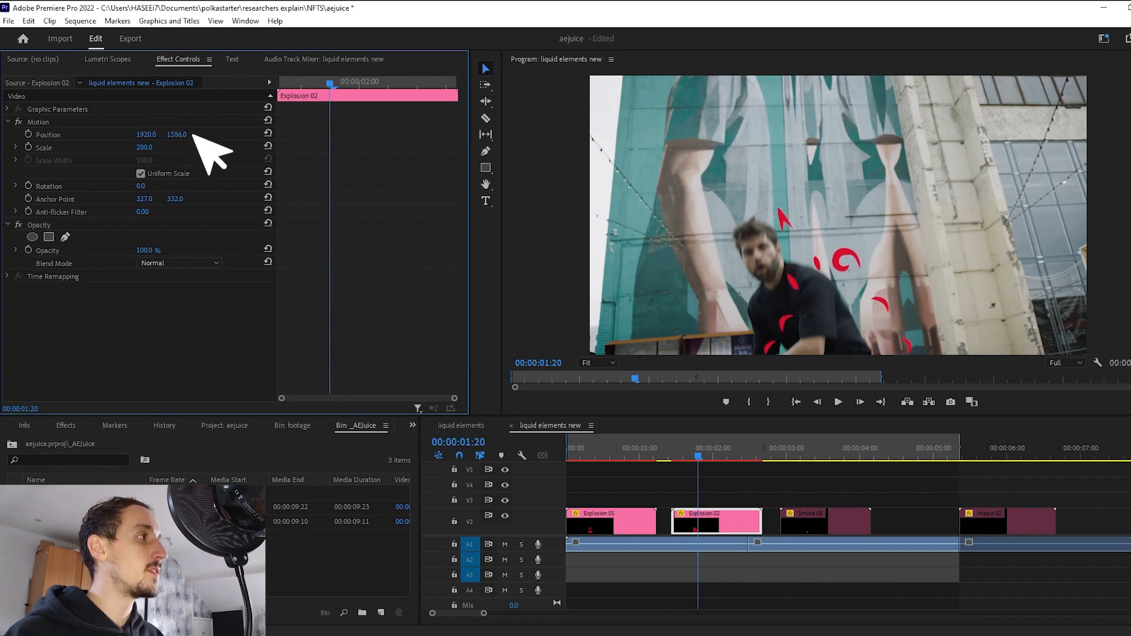
{"action": "left_click_drag", "start_coordinate": [146, 134], "coordinate": [144, 134]}
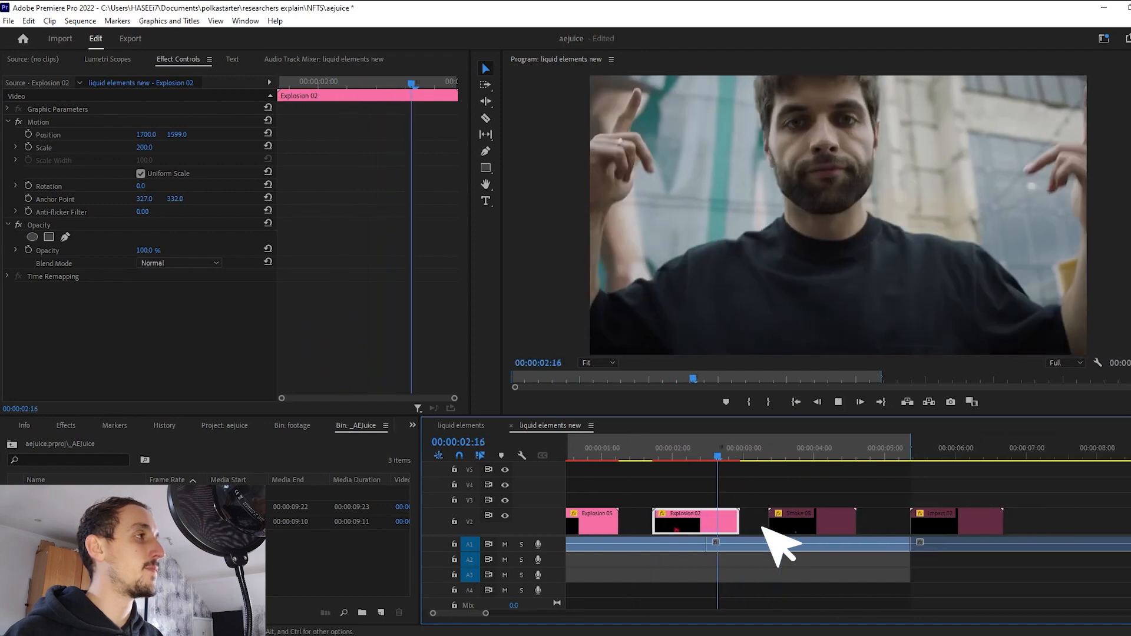
{"action": "left_click", "coordinate": [811, 519]}
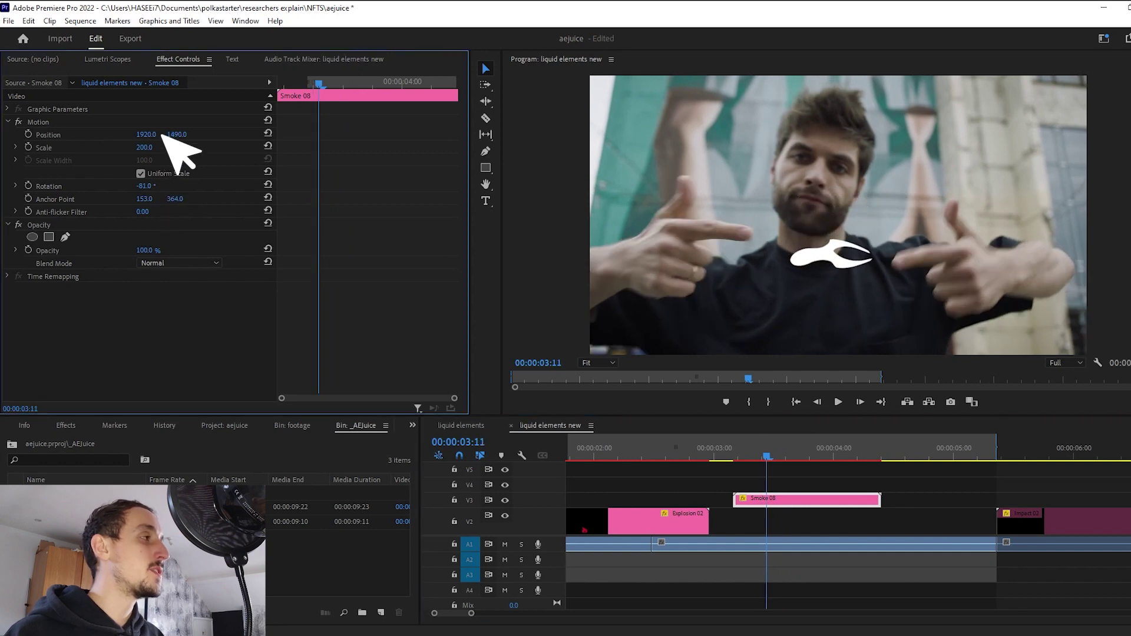
Step: Position Smoke 08 over the dancer's chest toward the pointing hands and save the project
{"action": "left_click_drag", "start_coordinate": [146, 134], "coordinate": [153, 135]}
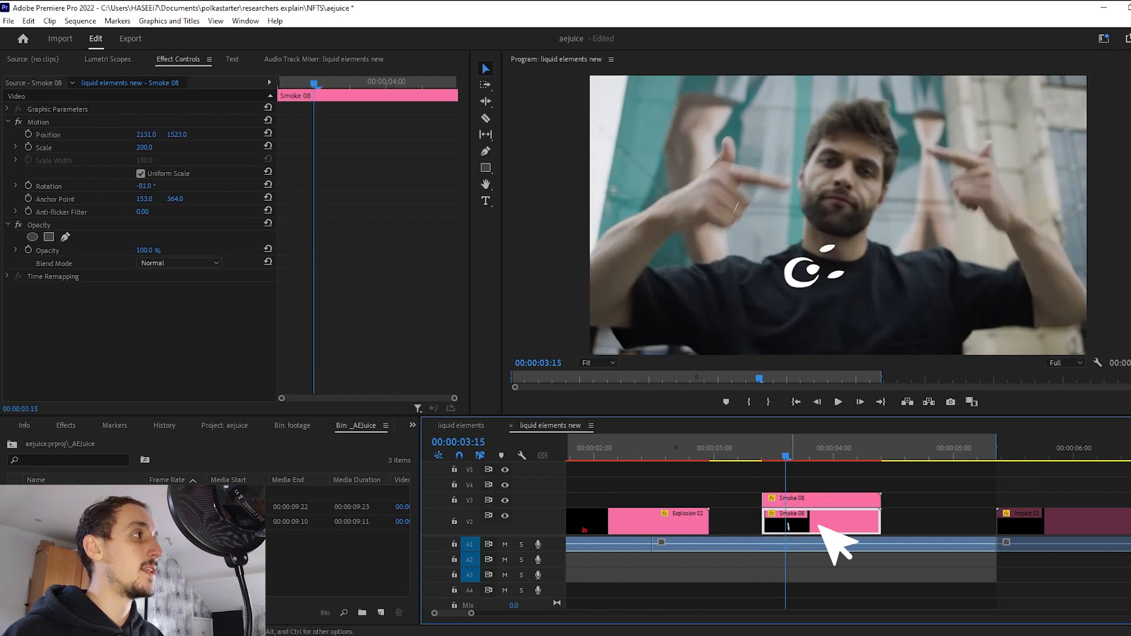
{"action": "mouse_move", "coordinate": [177, 210]}
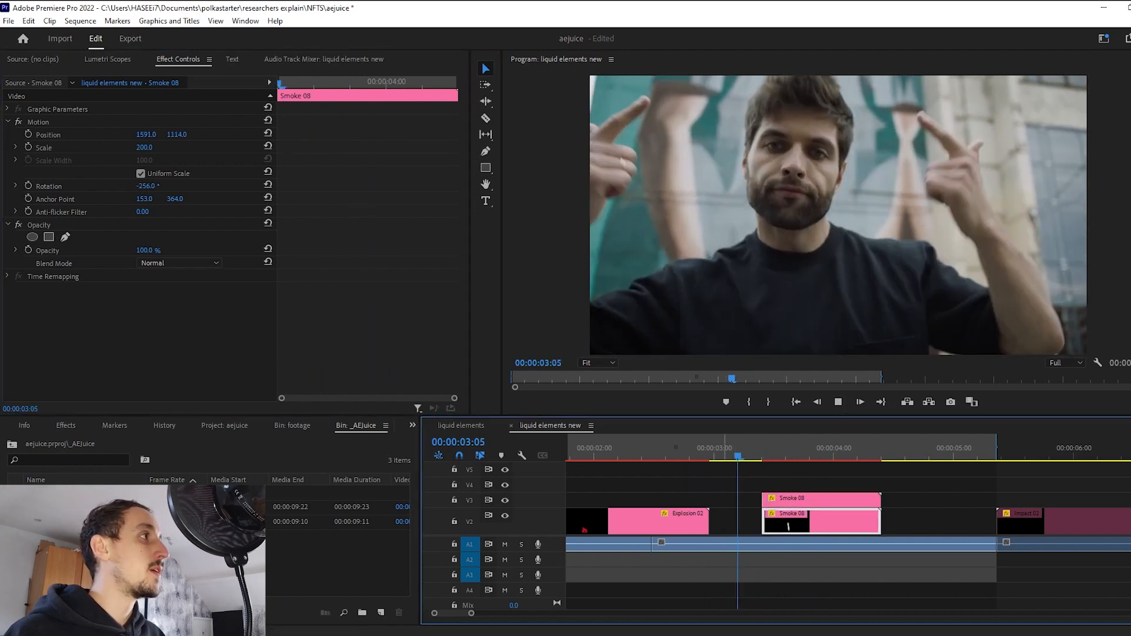
{"action": "key", "text": "ctrl+s"}
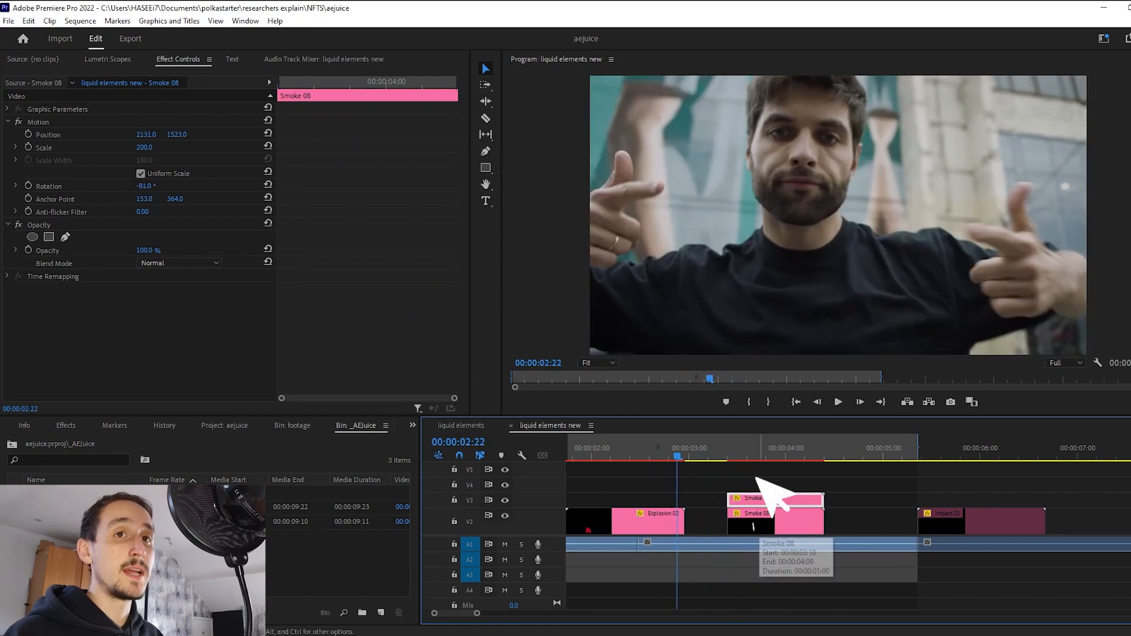
Step: Copy Smoke 08 onto higher tracks earlier in time and move one copy up beside the left hand
{"action": "left_click", "coordinate": [776, 523]}
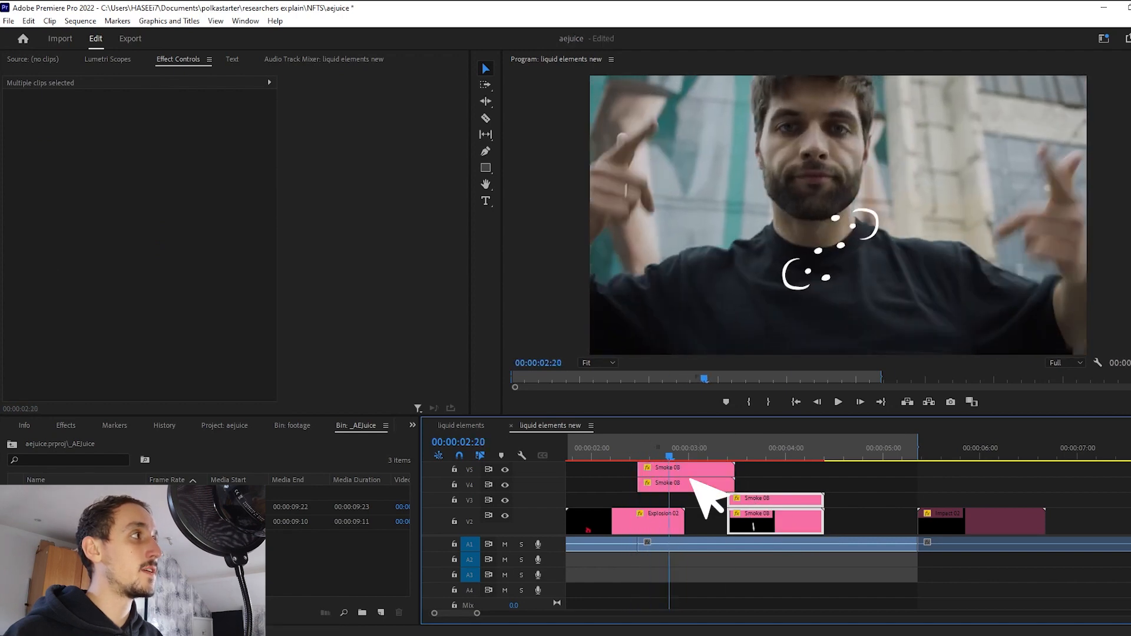
{"action": "left_click", "coordinate": [686, 467]}
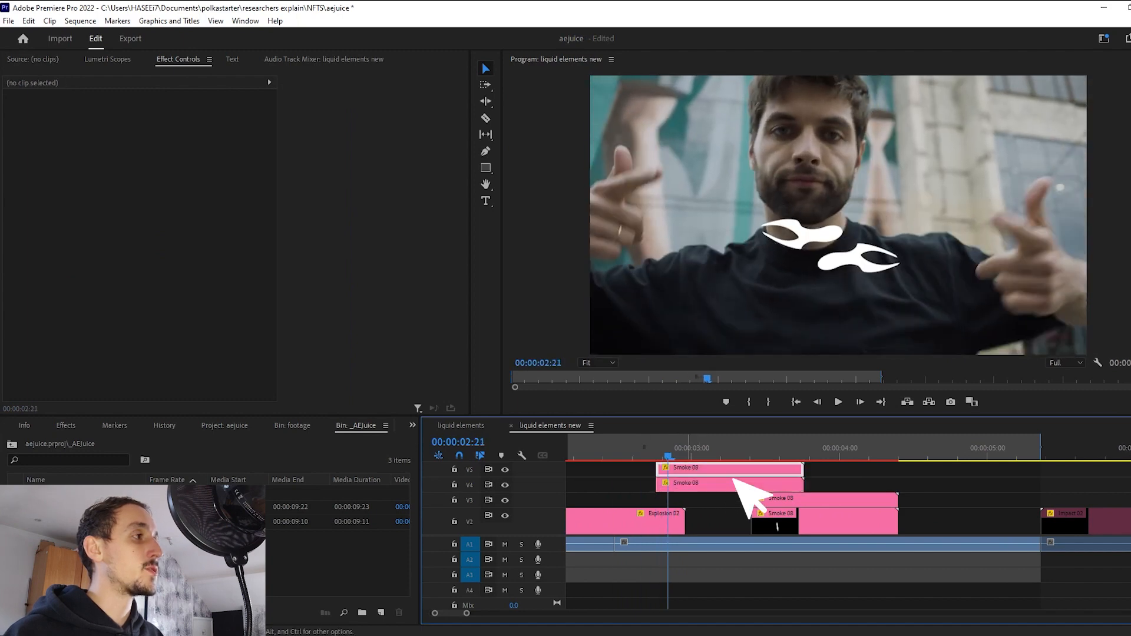
{"action": "left_click", "coordinate": [728, 483]}
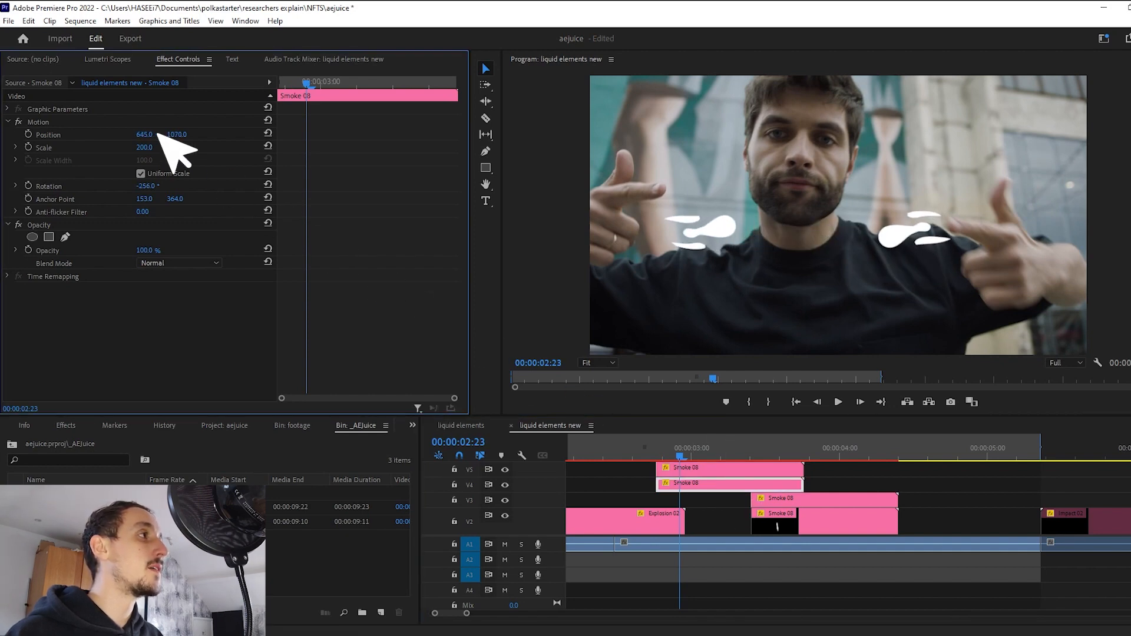
{"action": "left_click_drag", "start_coordinate": [177, 134], "coordinate": [159, 135]}
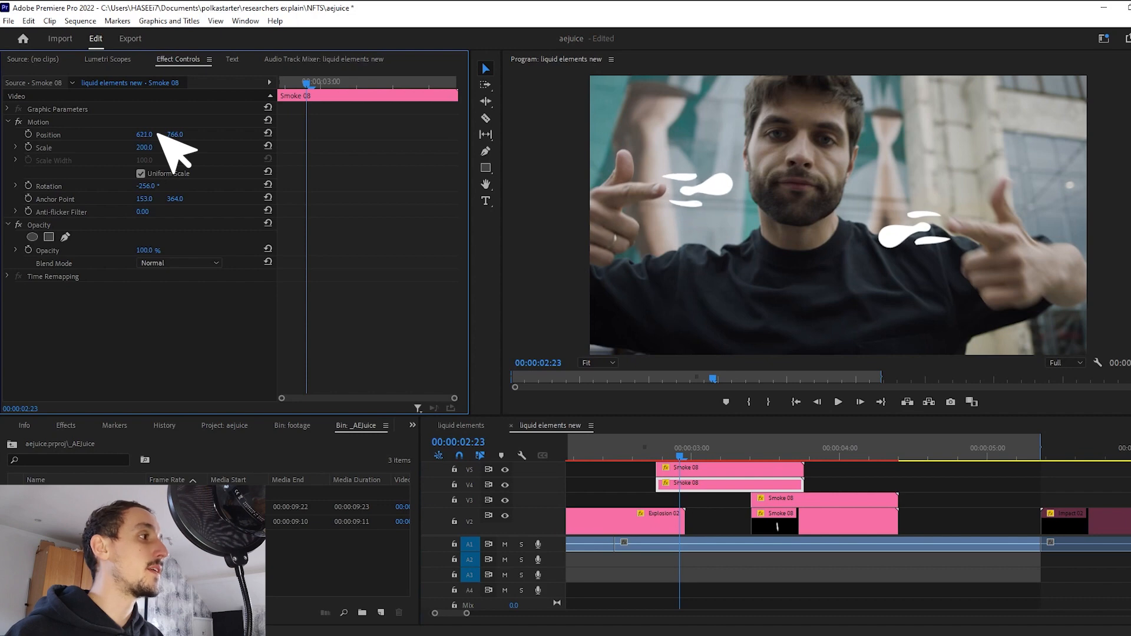
{"action": "left_click", "coordinate": [836, 402]}
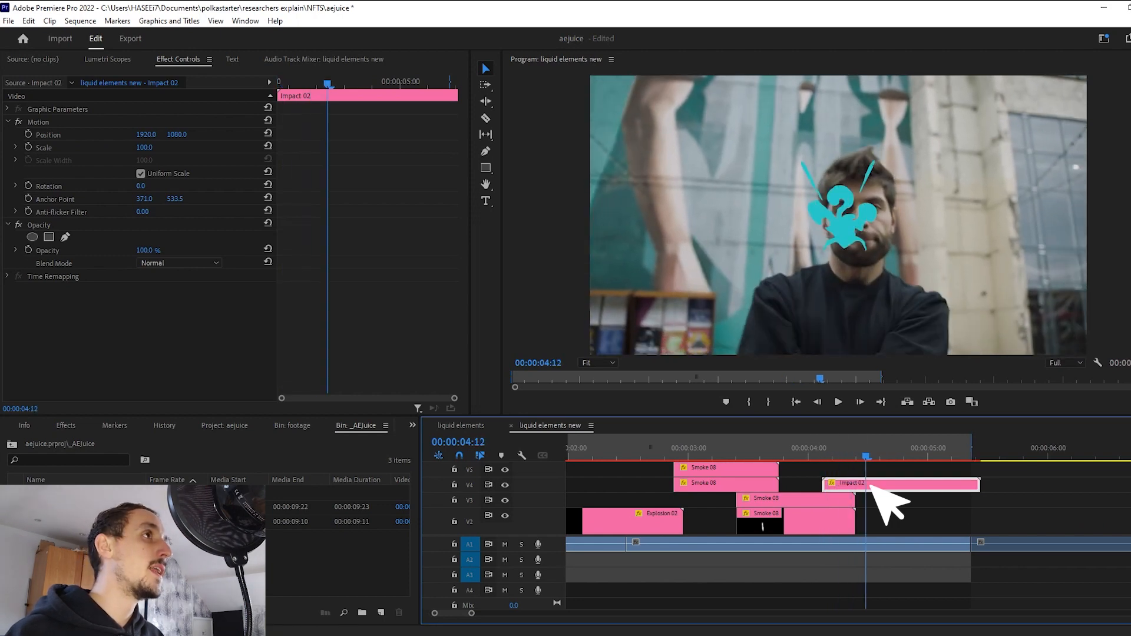
Step: Set Impact 02 to scale 300 at Y 1457, then select Explosion 05 at the sequence start
{"action": "double_click", "coordinate": [150, 135]}
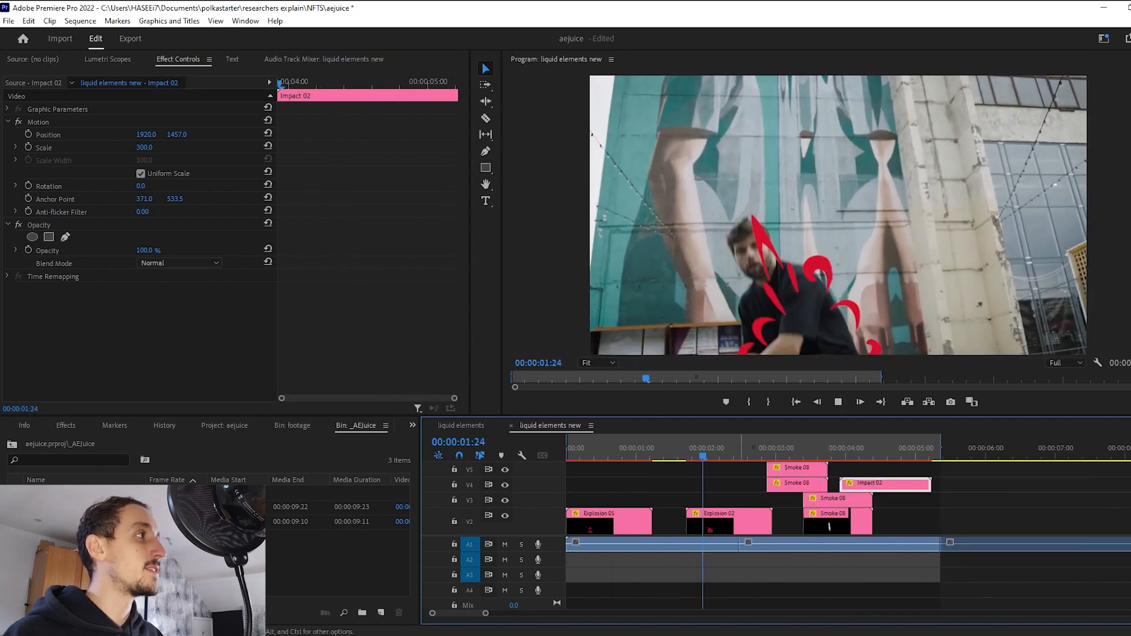
{"action": "left_click", "coordinate": [843, 456]}
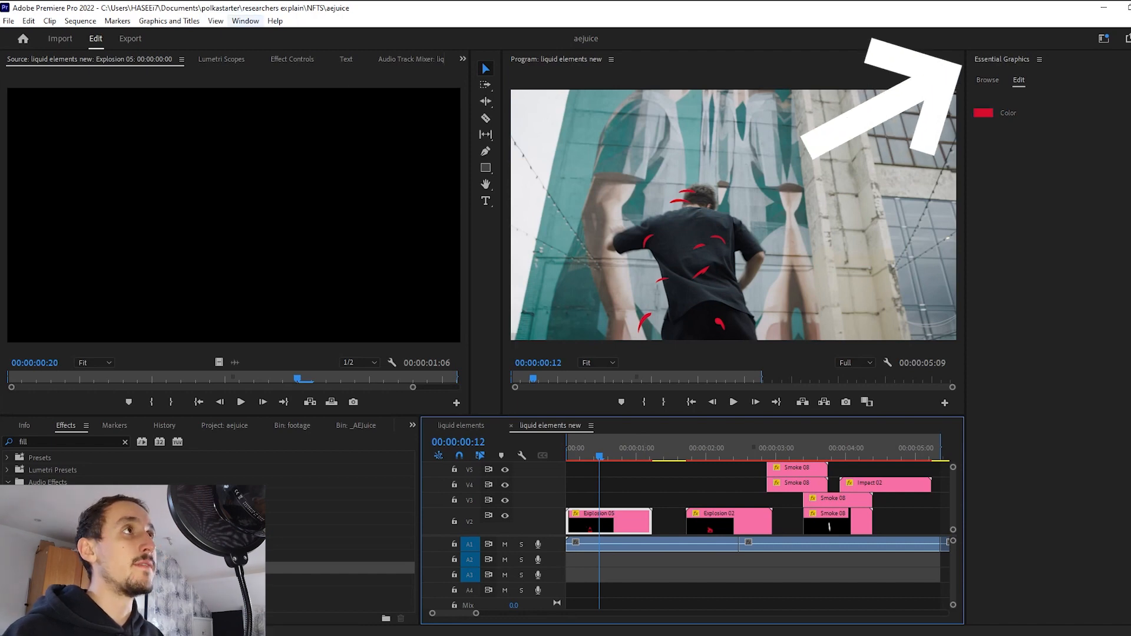
Step: In Essential Graphics, recolour Explosion 05 and the Impact 02 splash to white
{"action": "left_click", "coordinate": [245, 20]}
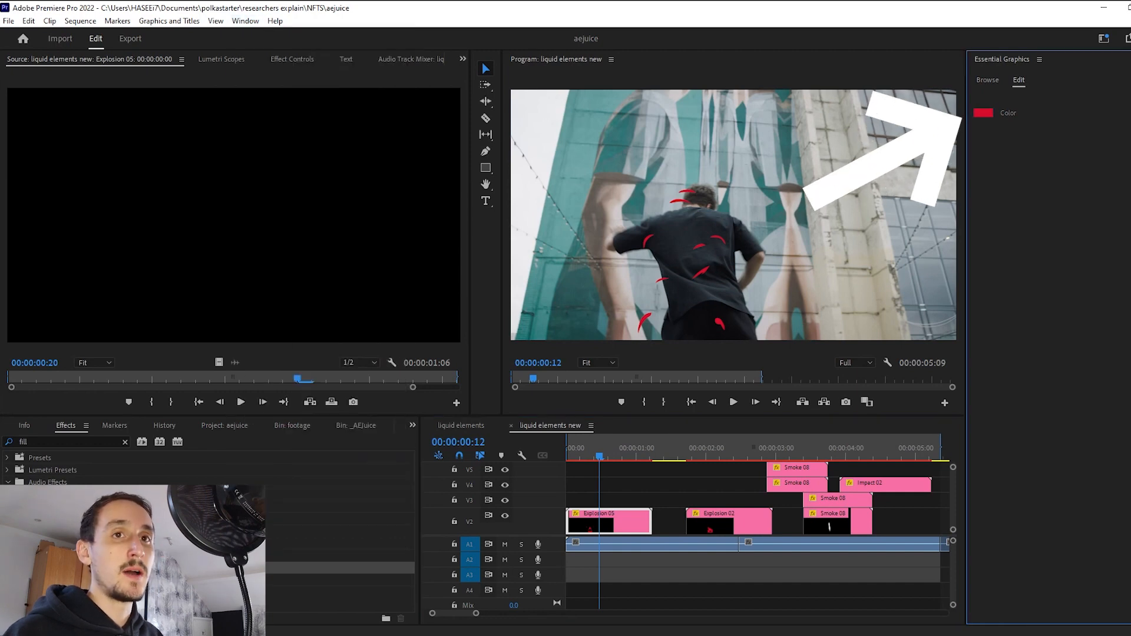
{"action": "left_click", "coordinate": [982, 113]}
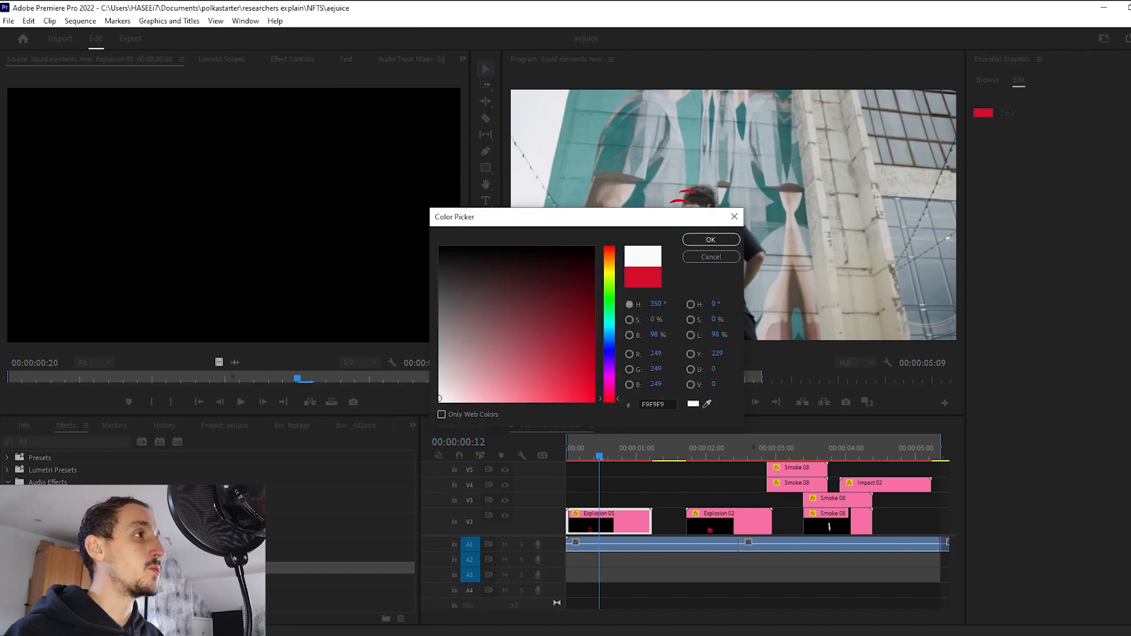
{"action": "left_click", "coordinate": [709, 239]}
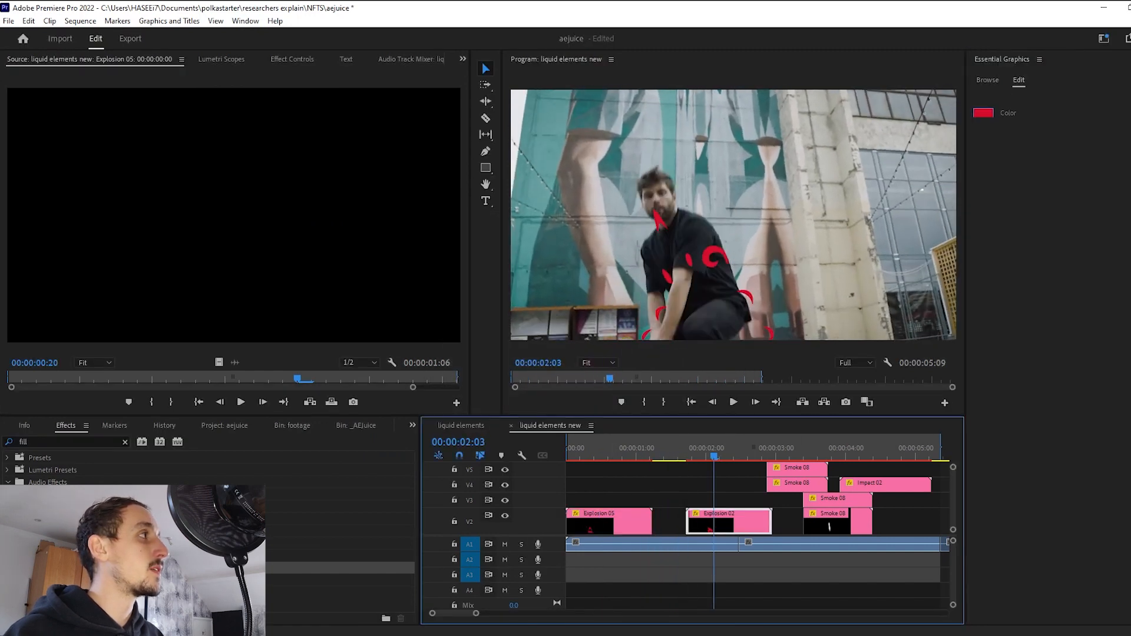
{"action": "left_click", "coordinate": [982, 113]}
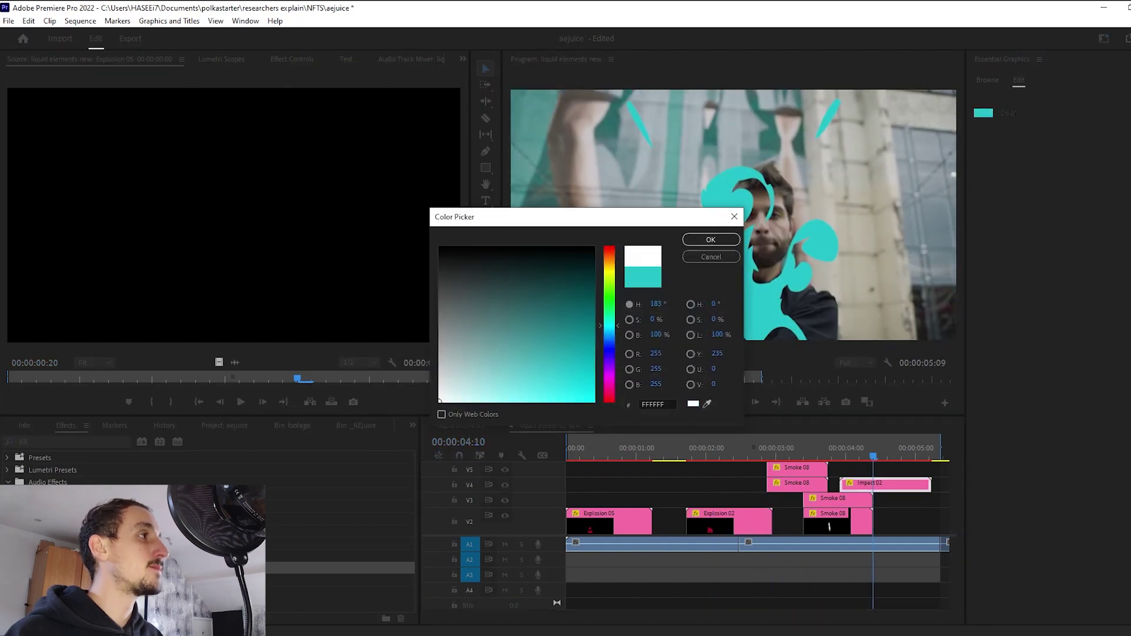
{"action": "left_click", "coordinate": [710, 239]}
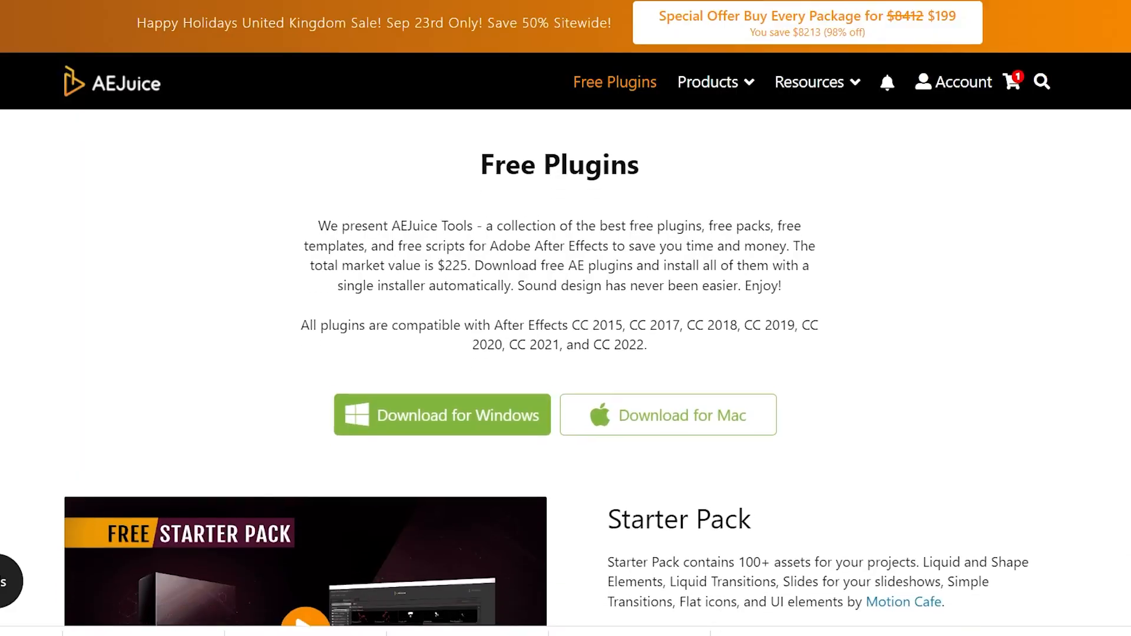
Step: Scroll the AEJuice Free Plugins page down to the Starter Pack download
{"action": "scroll", "scroll_direction": "down", "scroll_amount": 3}
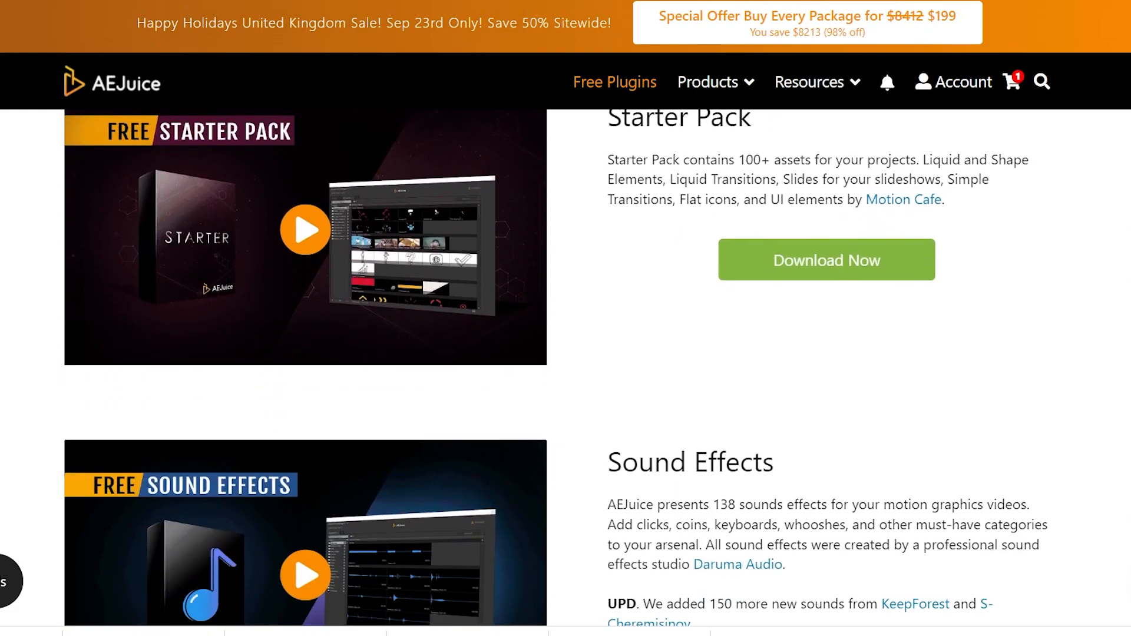